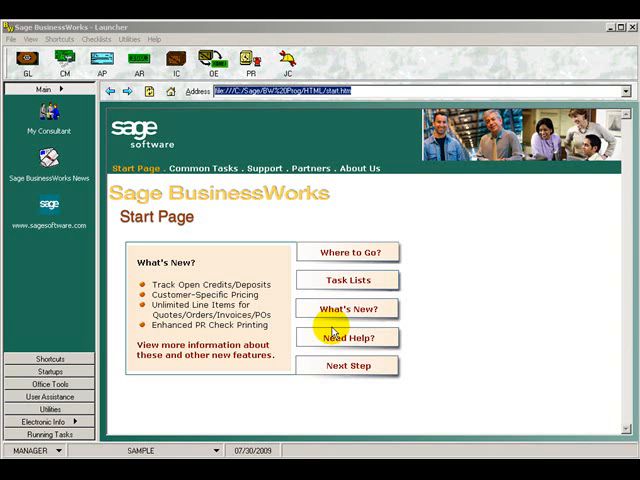
# Step: Start a new Accounts Receivable credit memo and show the customer lookup list
pyautogui.click(140, 64)
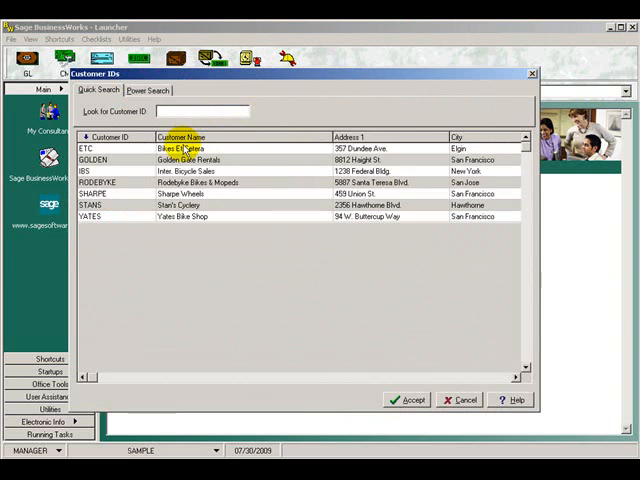
# Step: Choose customer ETC (balance 6818.72) and keep the credit applied to an invoice
pyautogui.click(406, 400)
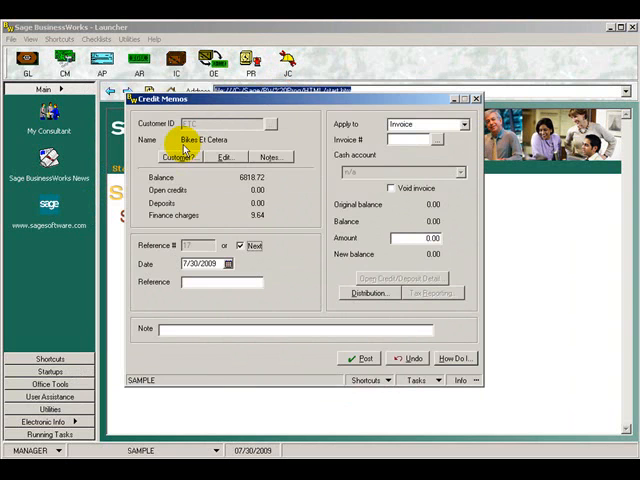
pyautogui.moveTo(304, 148)
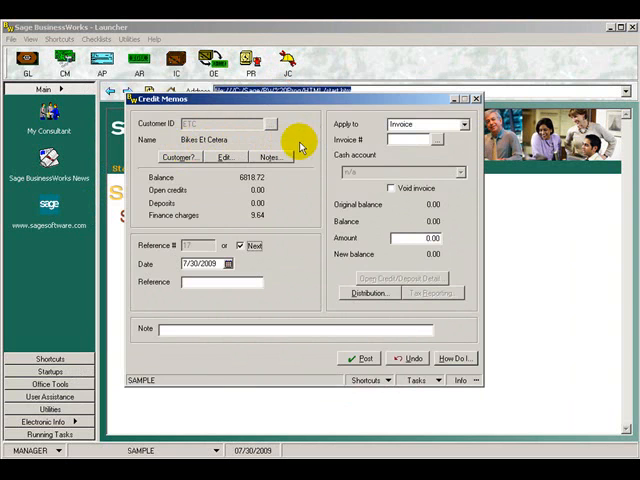
pyautogui.moveTo(464, 130)
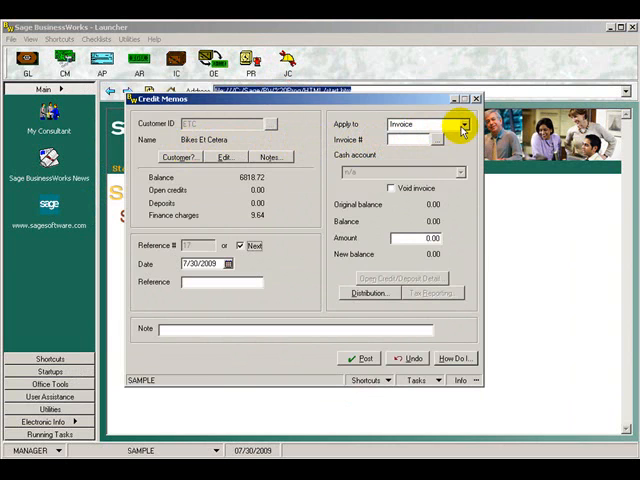
pyautogui.click(460, 124)
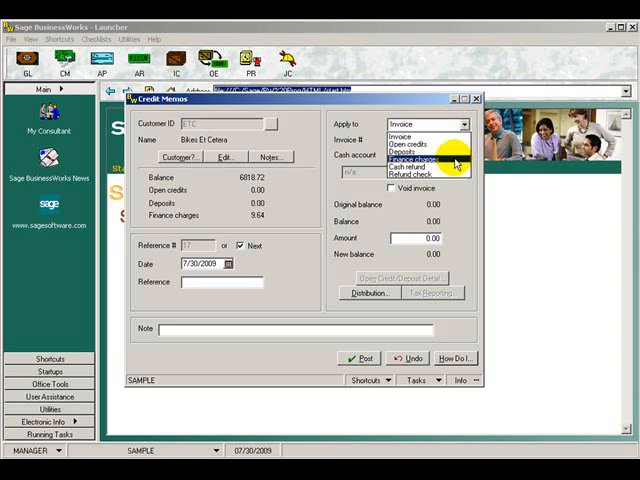
pyautogui.moveTo(424, 168)
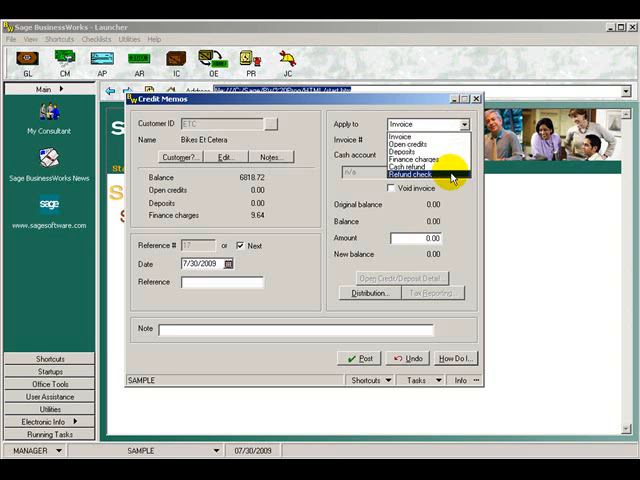
pyautogui.moveTo(420, 166)
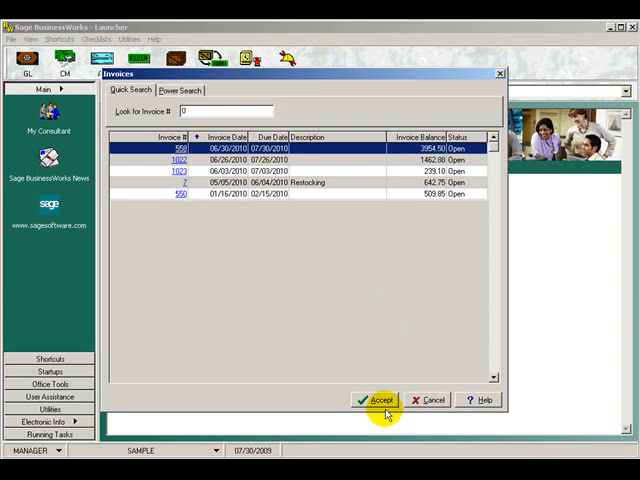
# Step: Accept invoice 356 for the credit and agree to post an adjustment to it
pyautogui.click(378, 400)
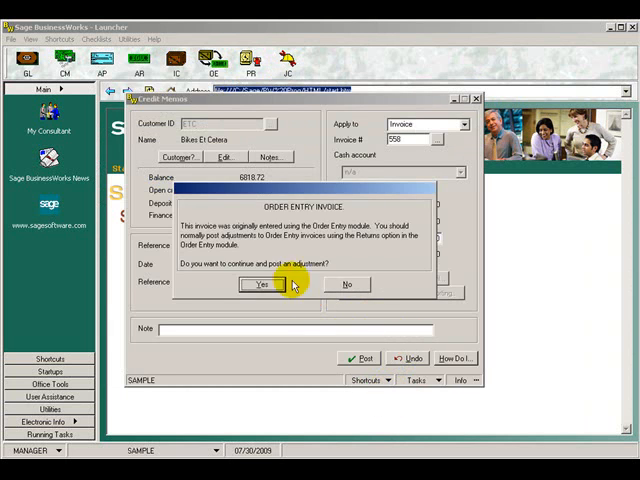
pyautogui.click(260, 284)
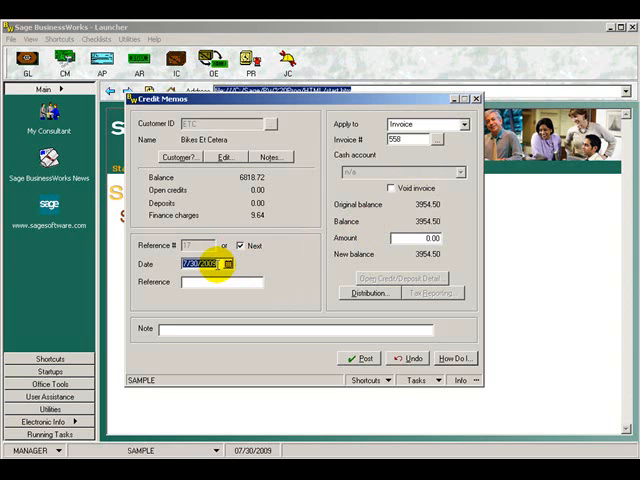
# Step: Date the credit memo 7/1/2010 and enter a 100.00 amount, leaving 3854.50 due
pyautogui.write('070110')
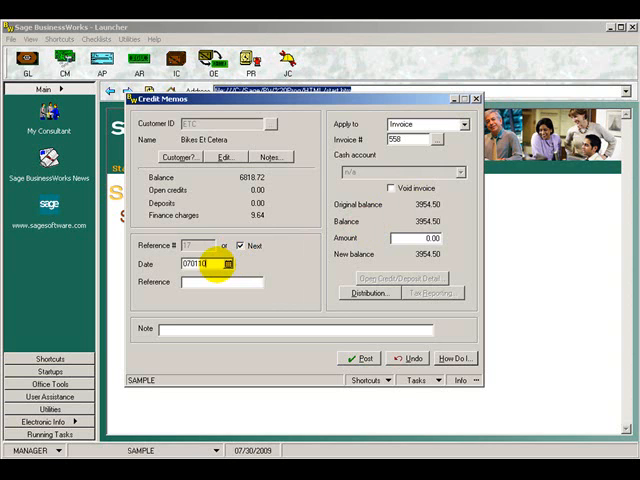
pyautogui.click(424, 238)
pyautogui.write('100')
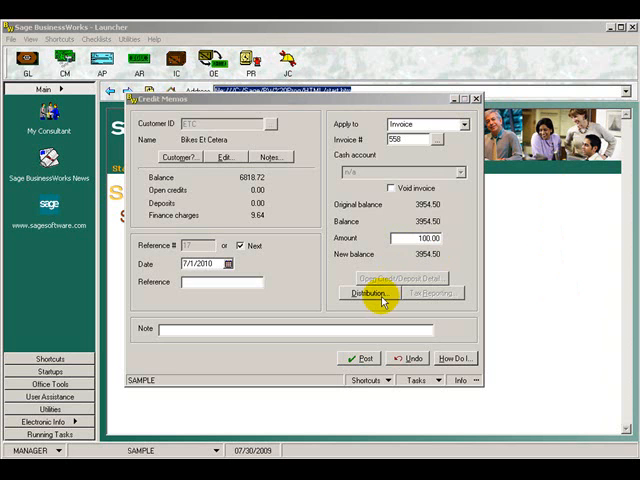
# Step: Show the adjustment distribution with the 100.00 allocated to sales adjustments
pyautogui.click(364, 292)
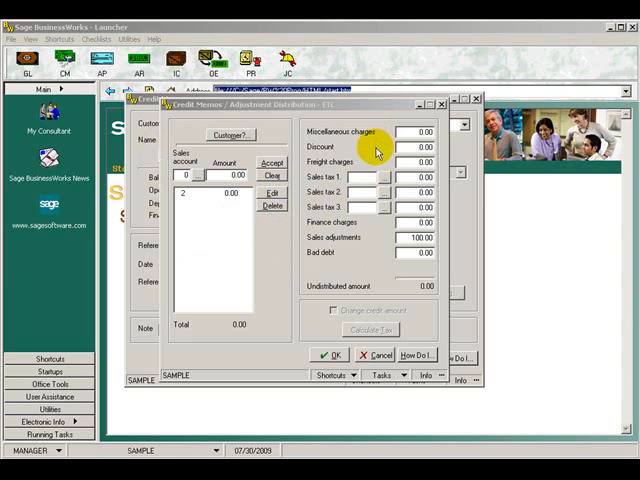
pyautogui.moveTo(376, 162)
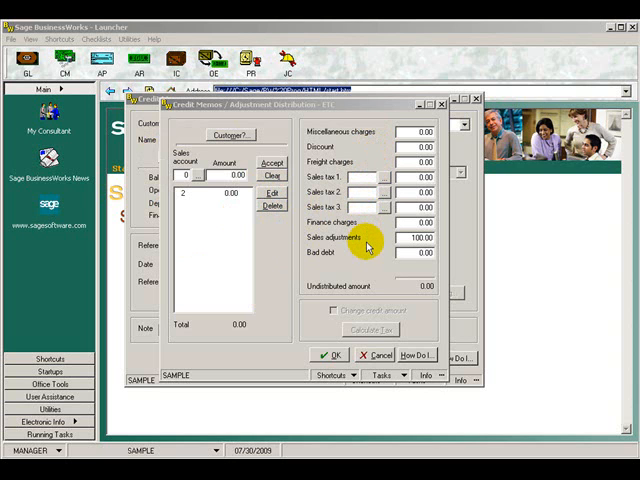
pyautogui.moveTo(368, 260)
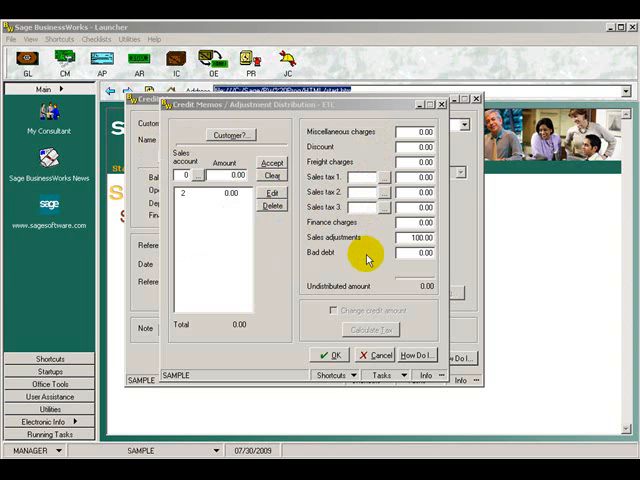